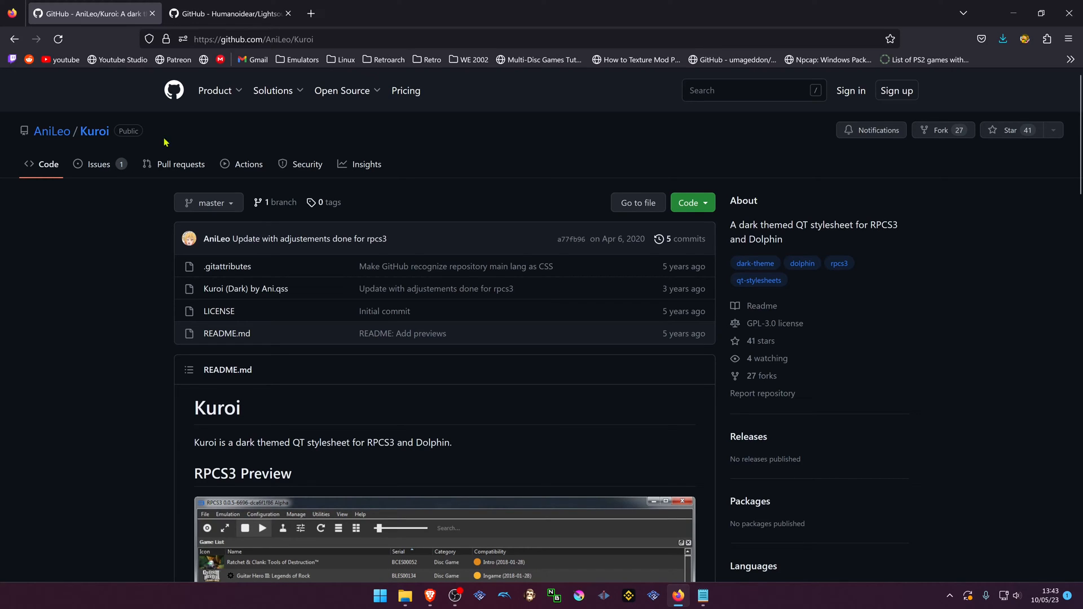
Download the Lightsout repository from GitHub as a ZIP after browsing the Kuroi page
{"action": "scroll", "scroll_direction": "down", "scroll_amount": 3}
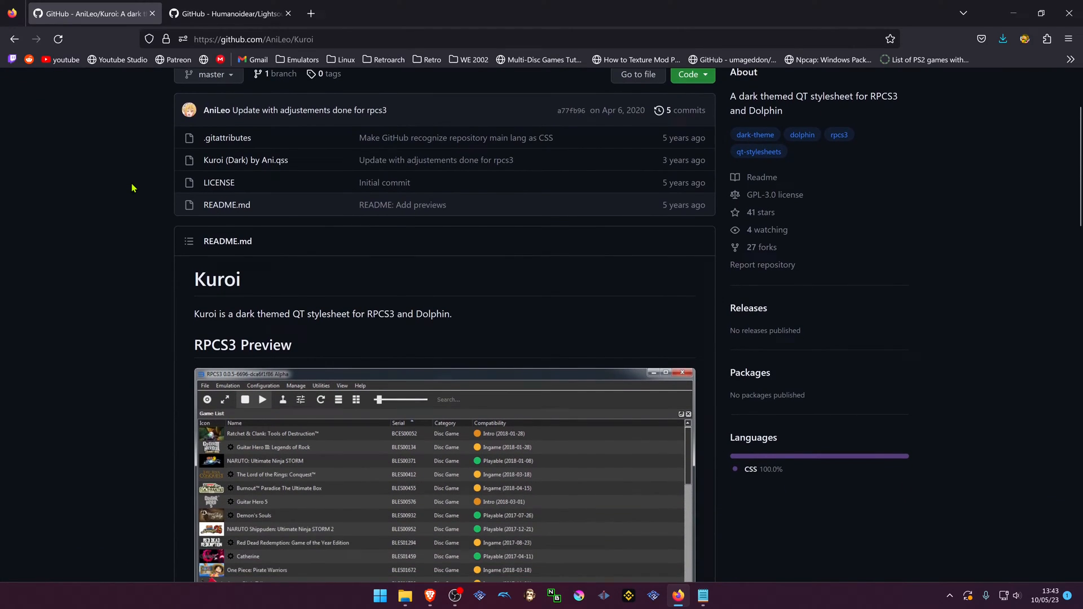
{"action": "scroll", "scroll_direction": "down", "scroll_amount": 3}
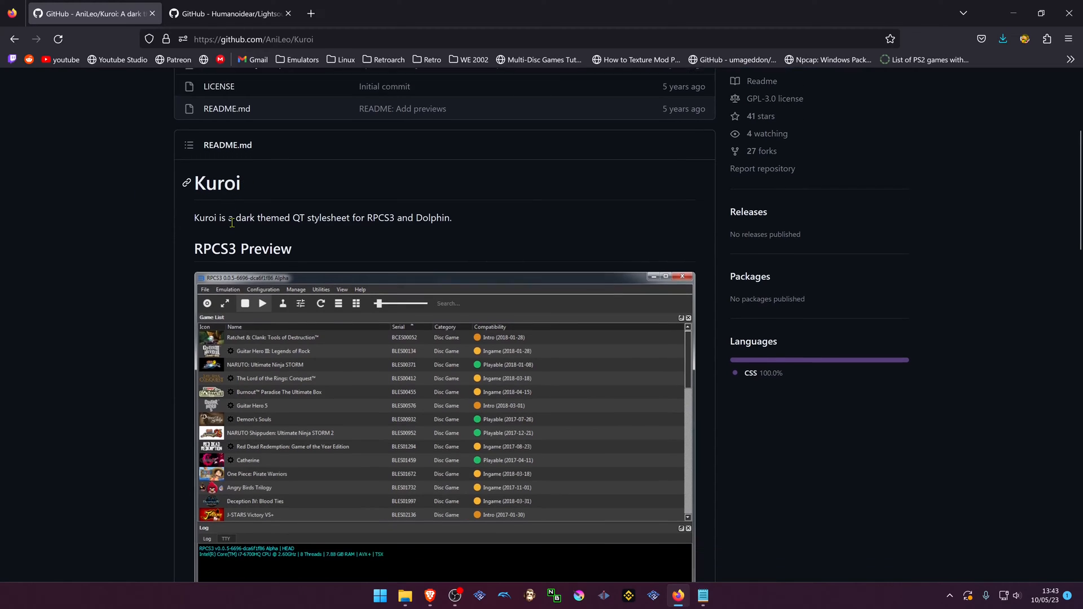
{"action": "scroll", "scroll_direction": "down", "scroll_amount": 3}
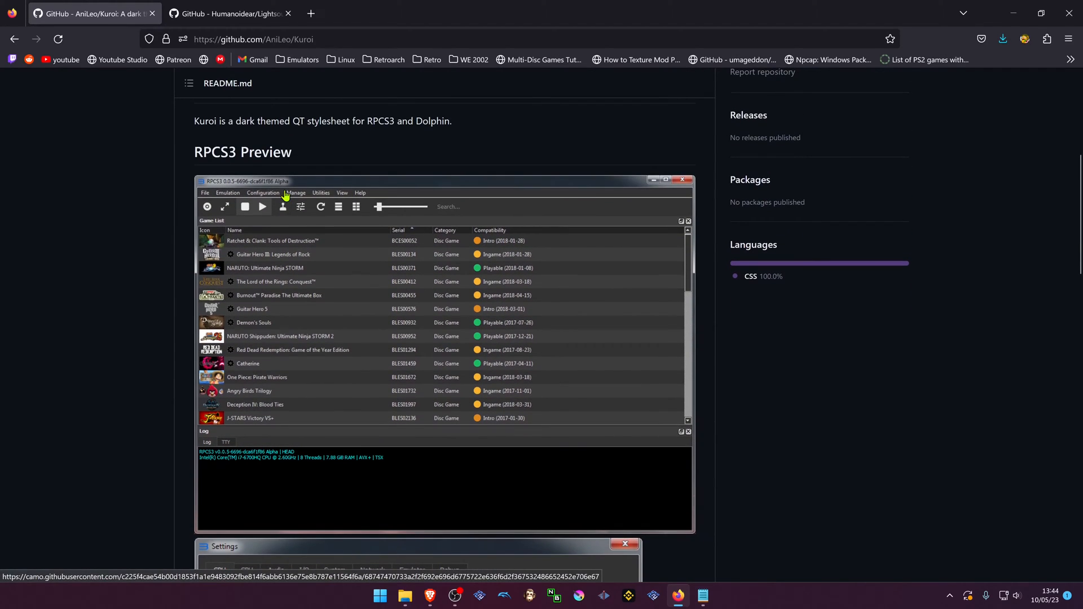
{"action": "left_click", "coordinate": [230, 13]}
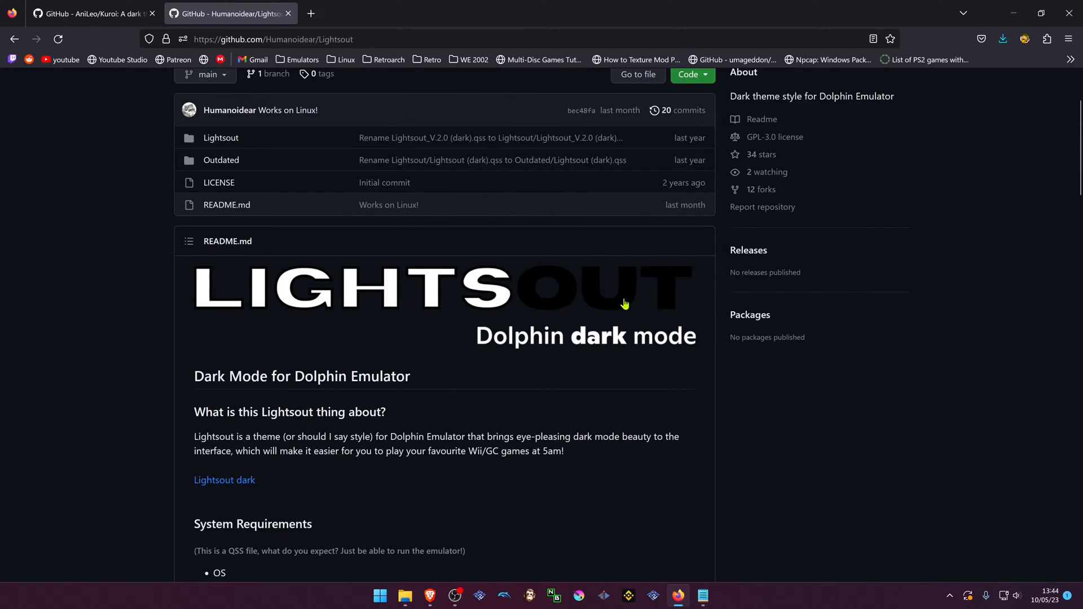
{"action": "left_click", "coordinate": [692, 75]}
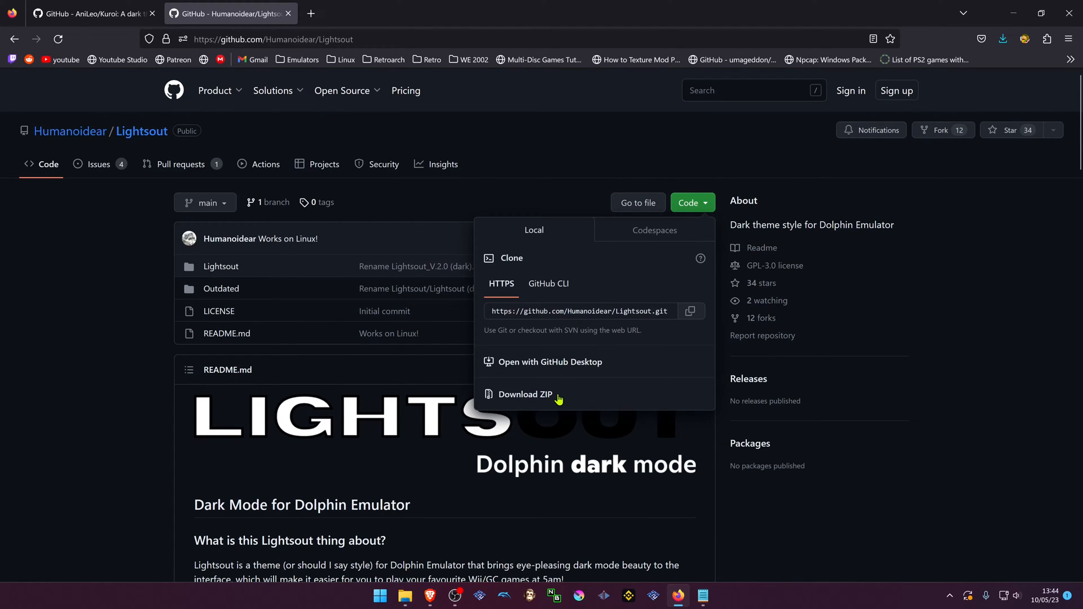
{"action": "left_click", "coordinate": [526, 394]}
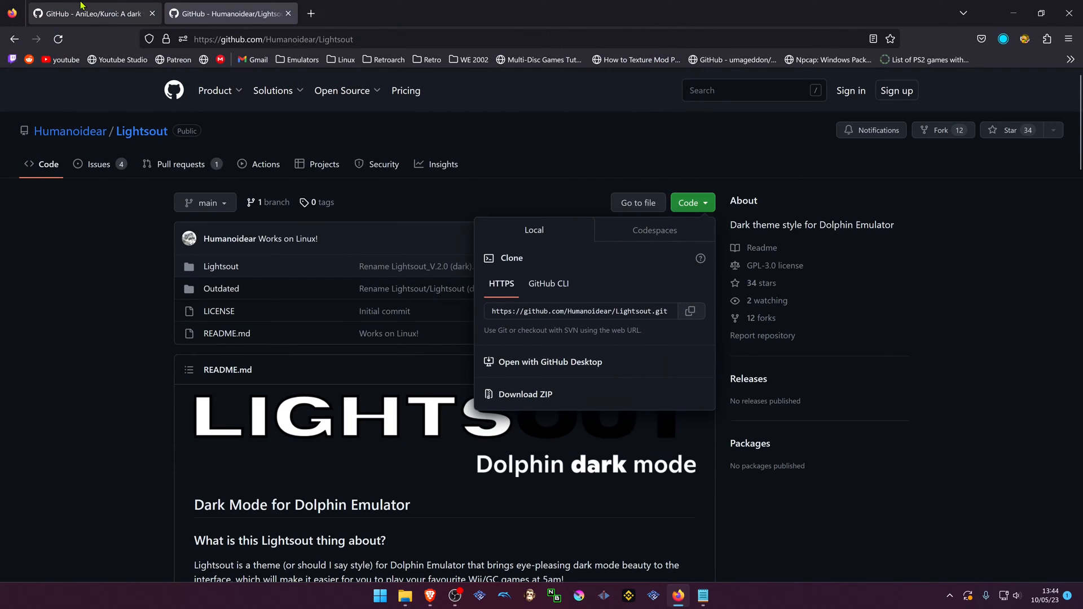
Return to the first tab and bring up a File Explorer window
{"action": "left_click", "coordinate": [90, 13]}
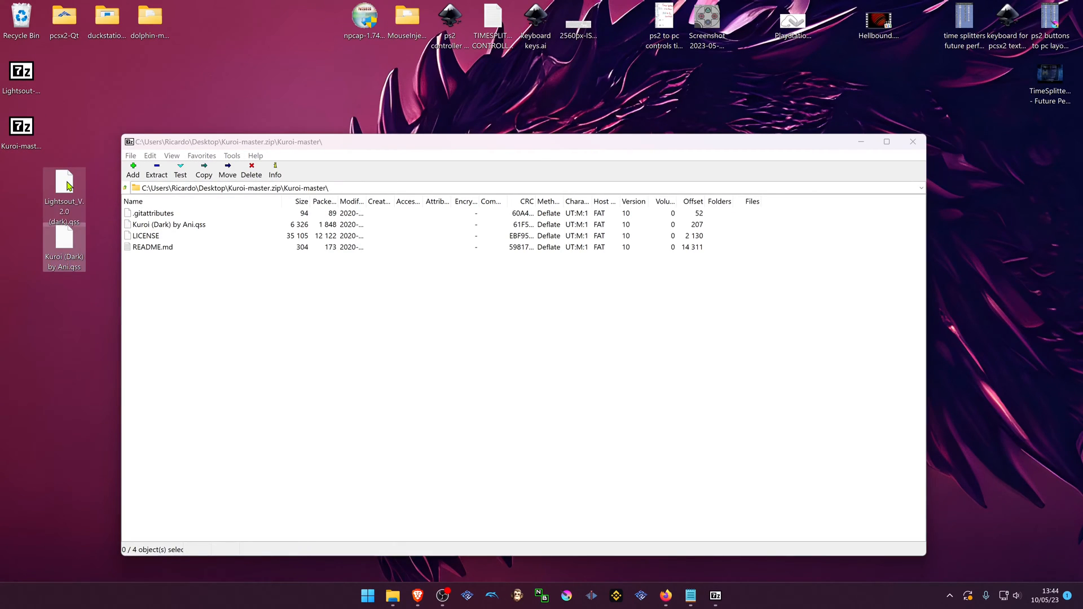
{"action": "left_click", "coordinate": [393, 596]}
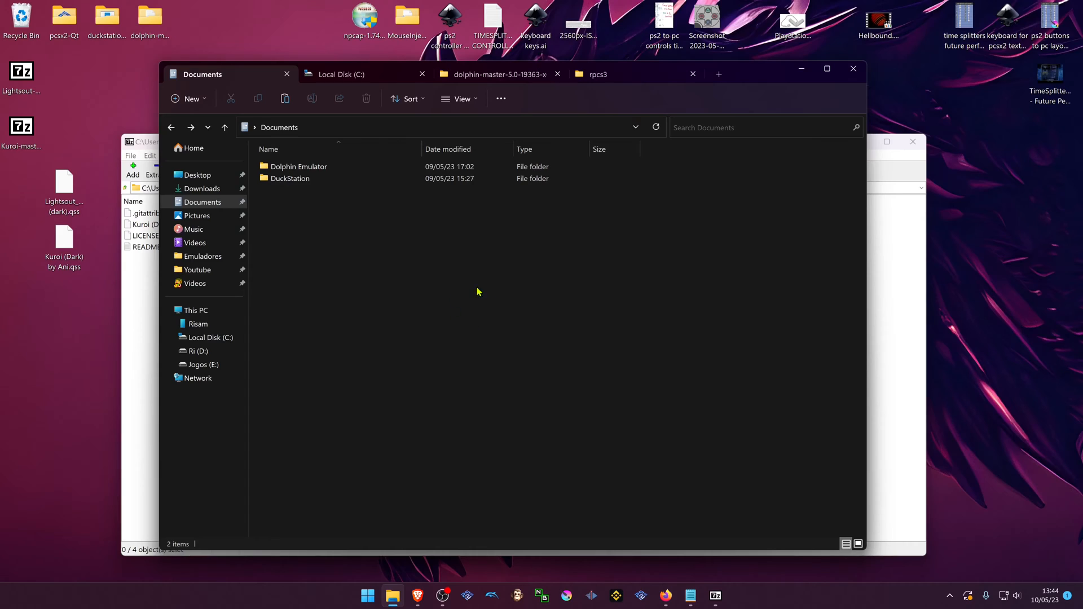
{"action": "mouse_move", "coordinate": [404, 279]}
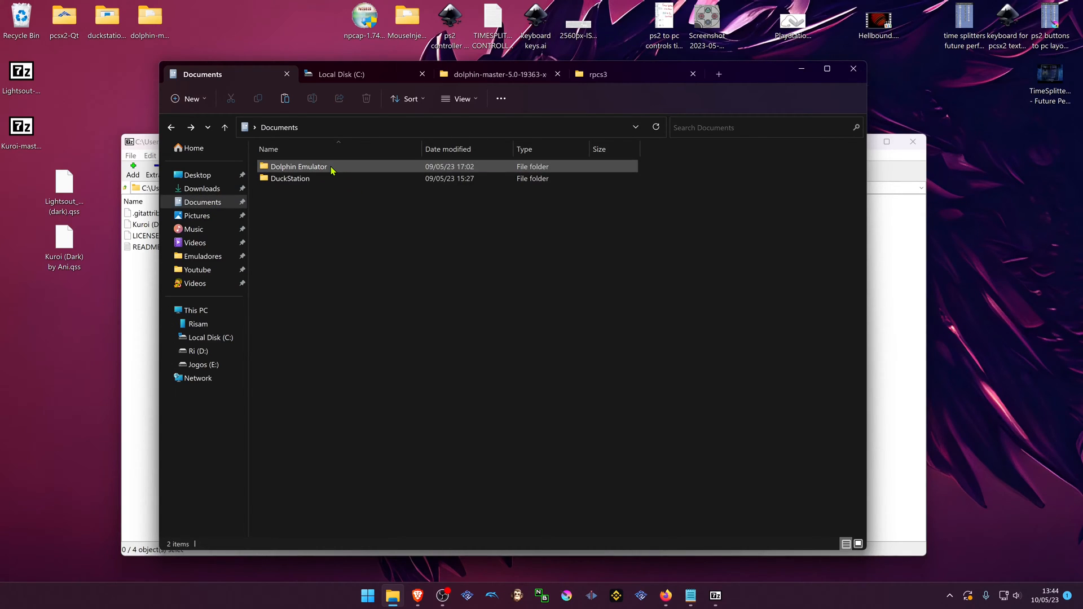
Navigate into Documents > Dolphin Emulator > Styles holding the Kuroi and Lightsout .qss files
{"action": "double_click", "coordinate": [298, 166]}
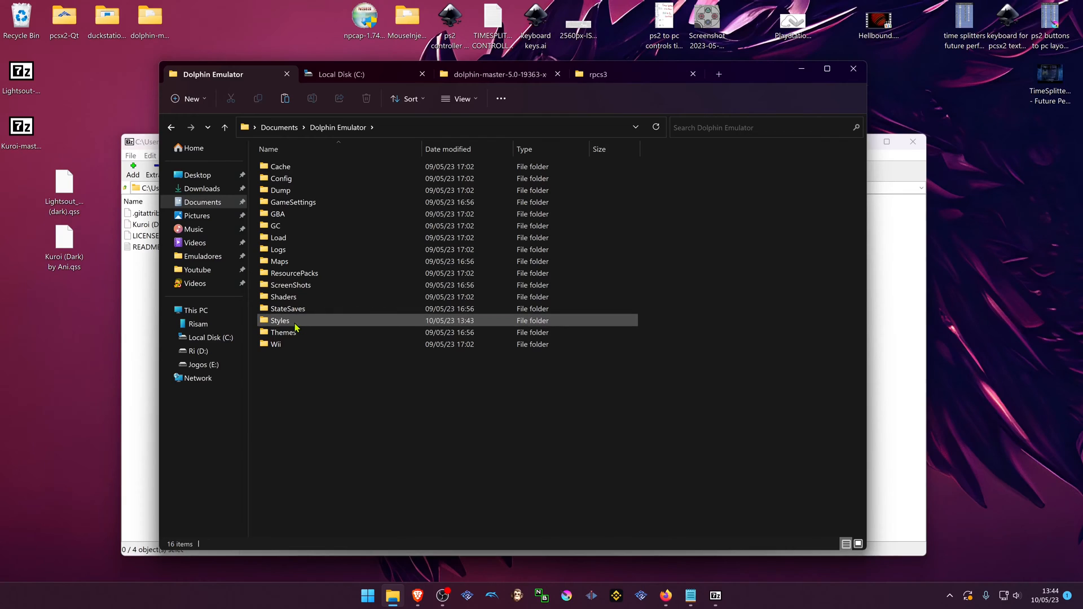
{"action": "double_click", "coordinate": [280, 320]}
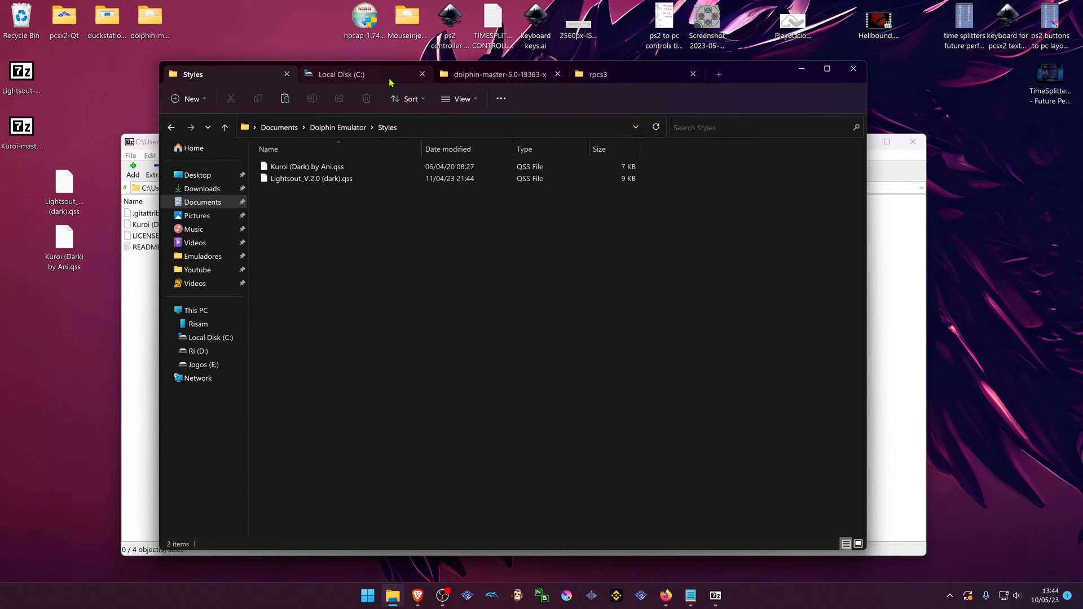
Navigate C: > Users > profile > AppData Roaming > Dolphin Emulator > Styles, then go to the dolphin-master tab
{"action": "left_click", "coordinate": [340, 74]}
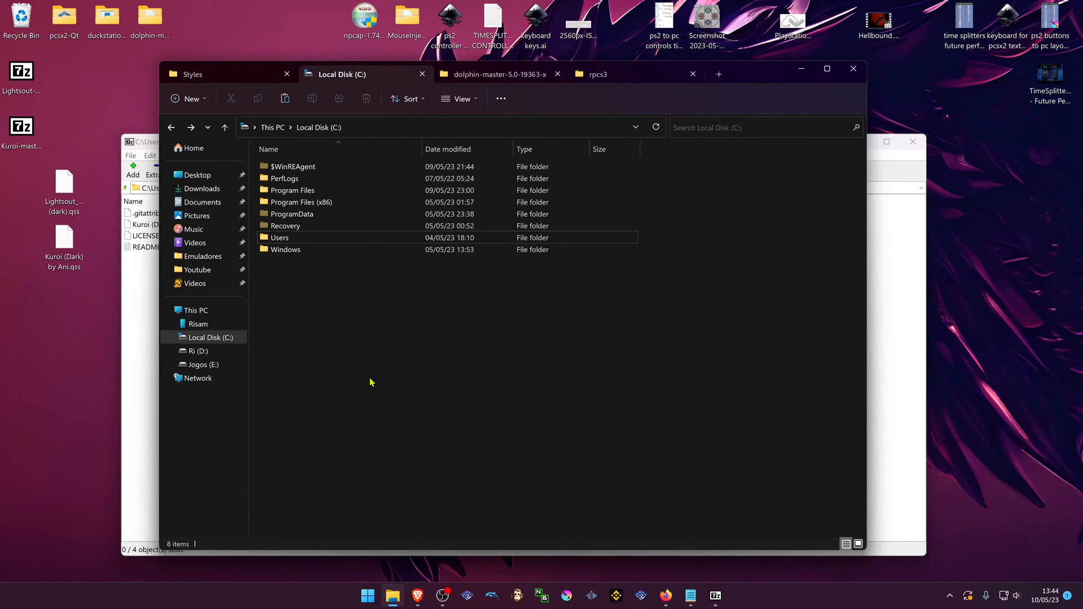
{"action": "mouse_move", "coordinate": [329, 337]}
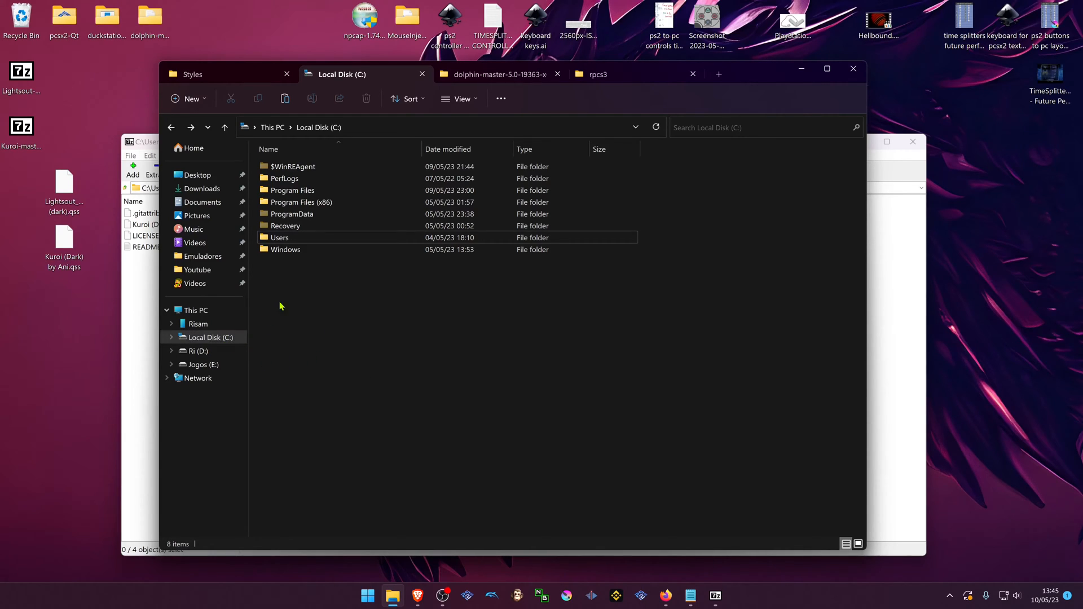
{"action": "double_click", "coordinate": [280, 237]}
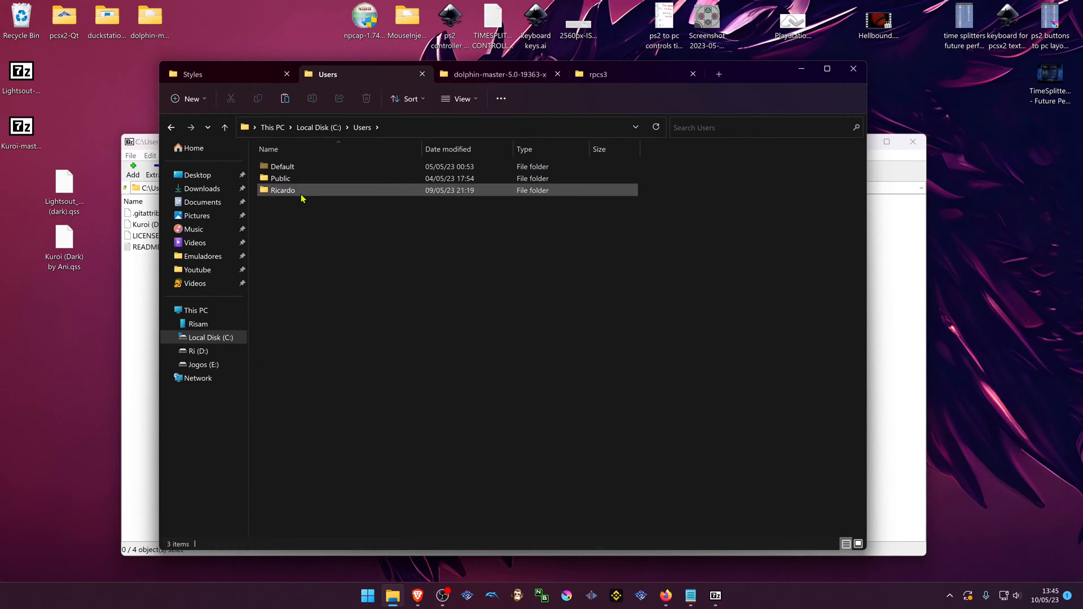
{"action": "double_click", "coordinate": [282, 190]}
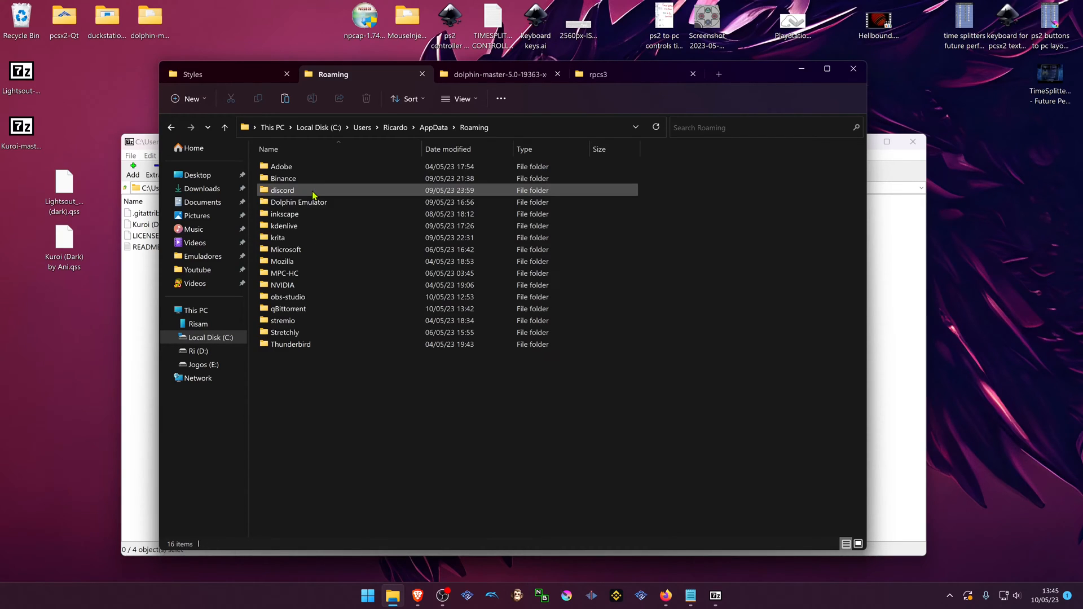
{"action": "double_click", "coordinate": [298, 202]}
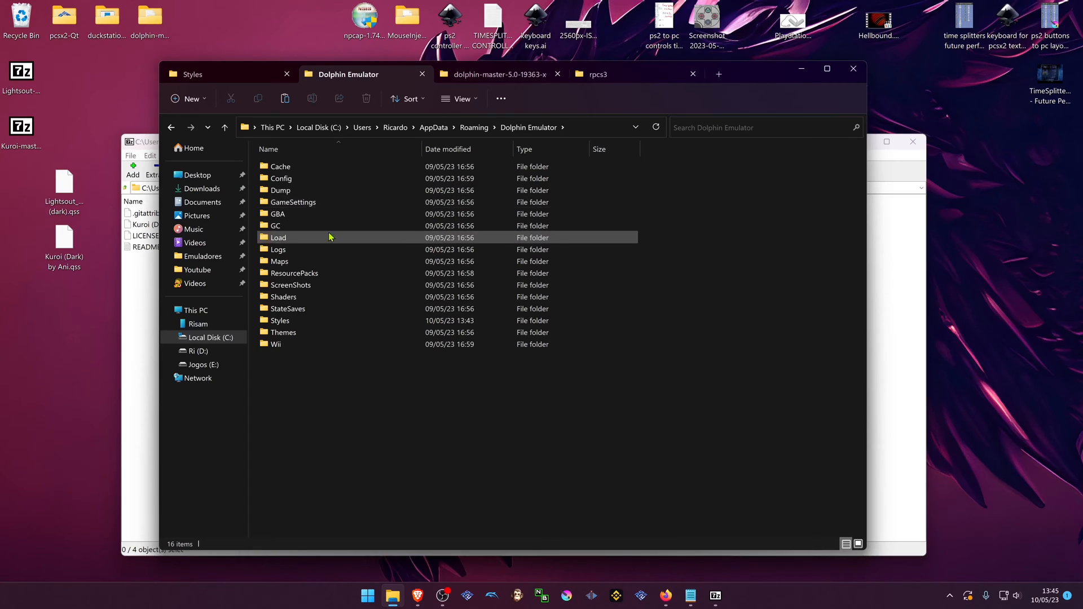
{"action": "double_click", "coordinate": [280, 321]}
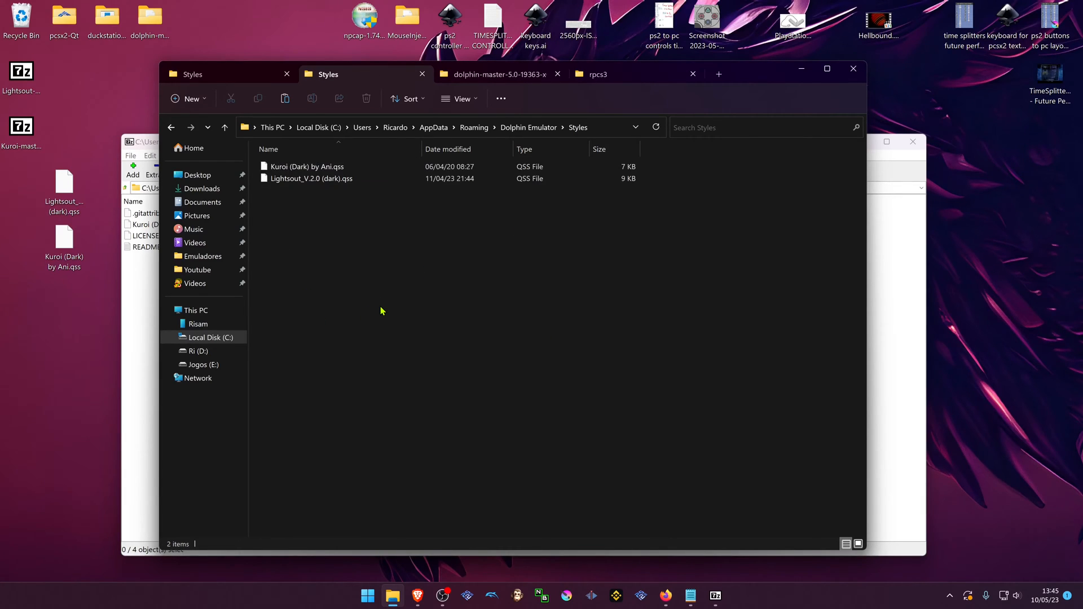
{"action": "left_click", "coordinate": [499, 74]}
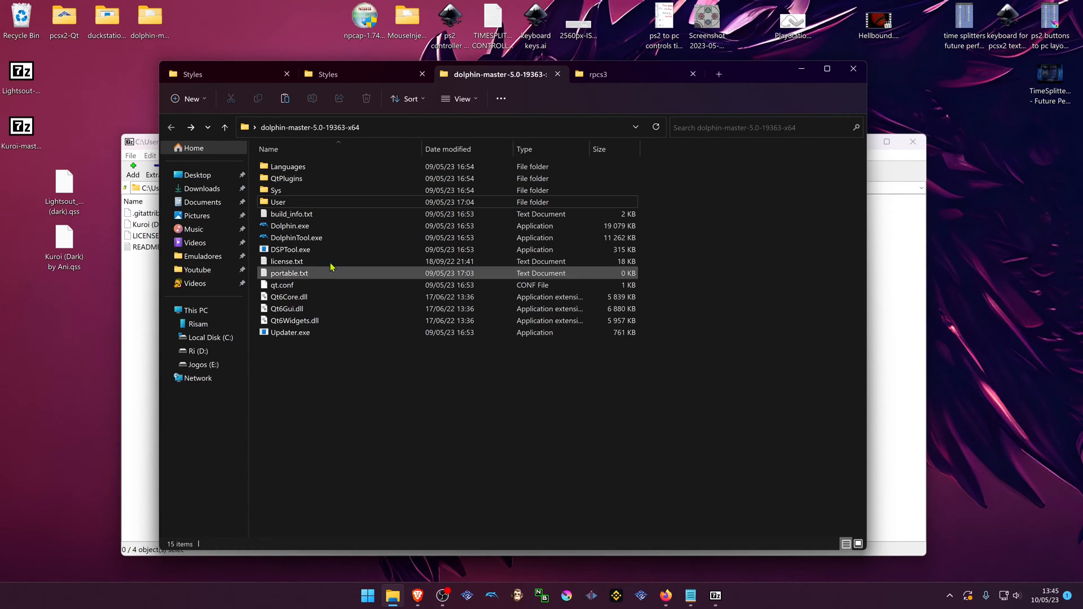
Check the portable build's User > Styles folder for both .qss files and go back to the build folder
{"action": "double_click", "coordinate": [277, 202]}
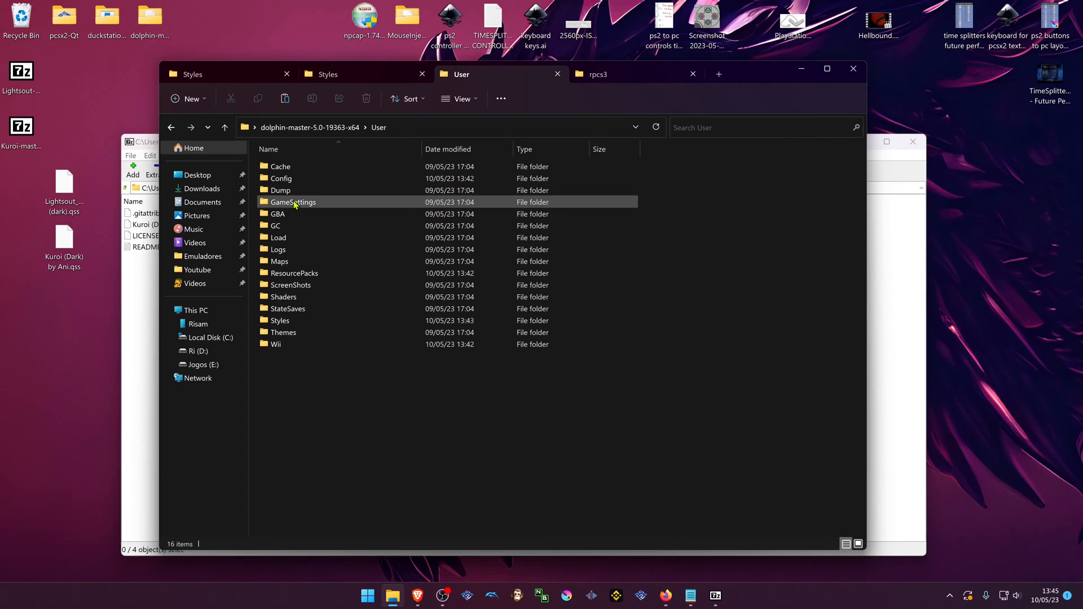
{"action": "double_click", "coordinate": [283, 320]}
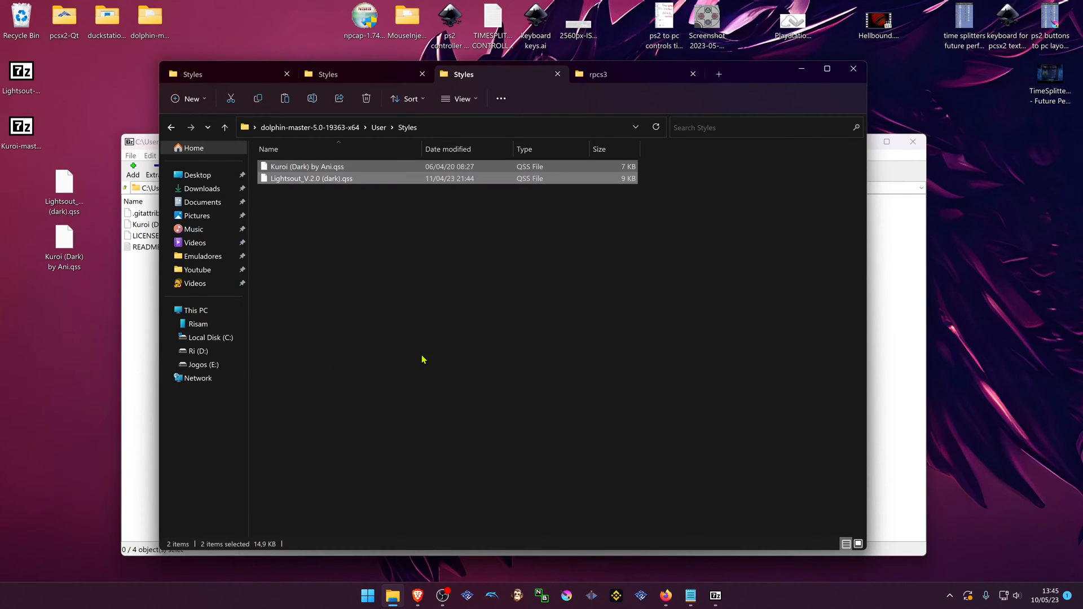
{"action": "left_click", "coordinate": [172, 126]}
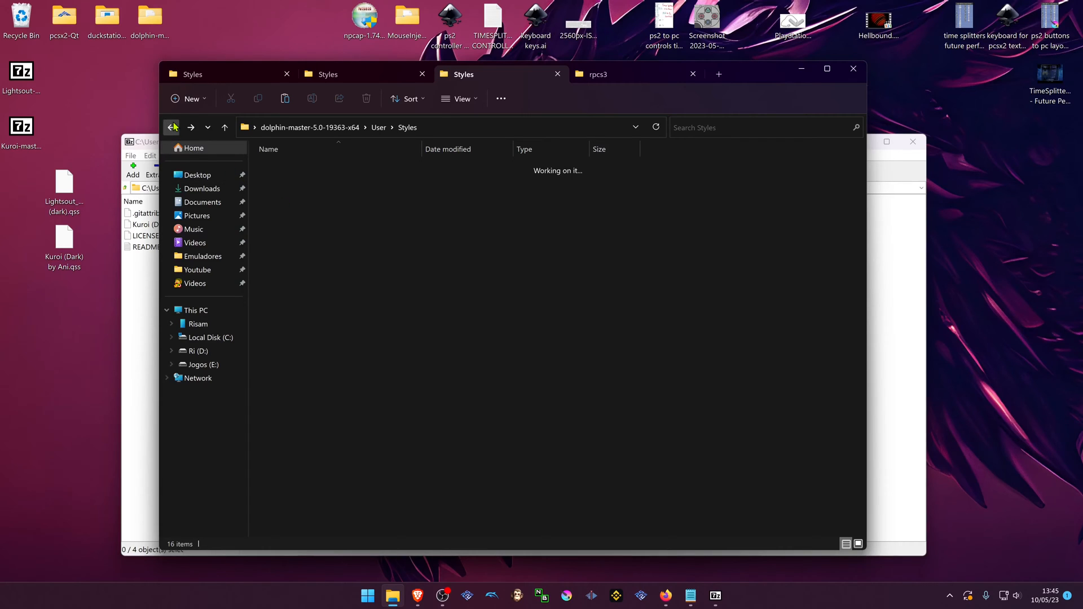
{"action": "left_click", "coordinate": [171, 126]}
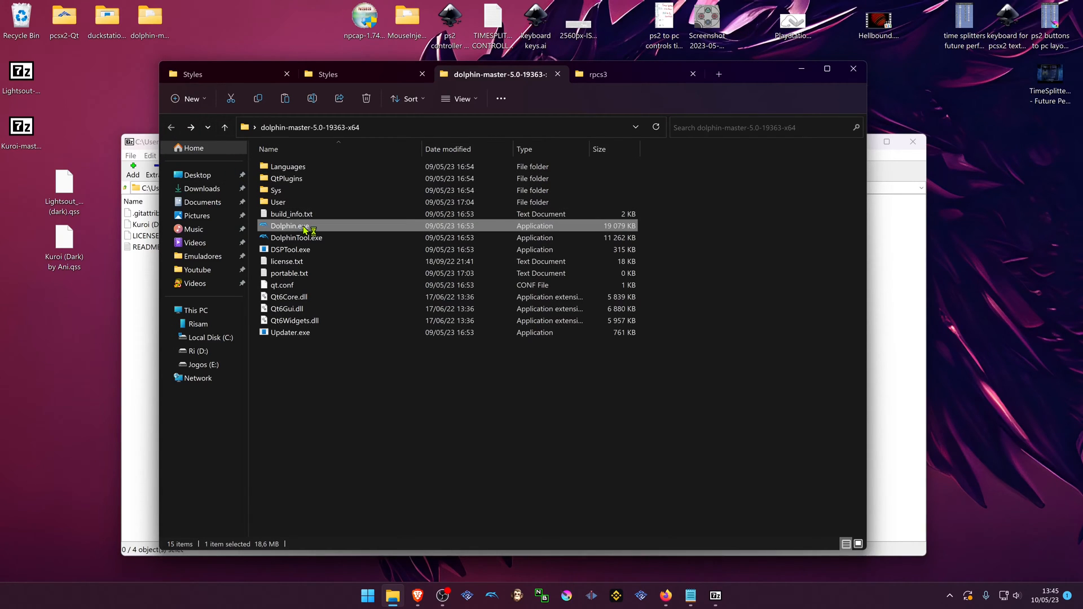
Launch Dolphin and reach the Interface page of its Configuration settings
{"action": "double_click", "coordinate": [288, 226]}
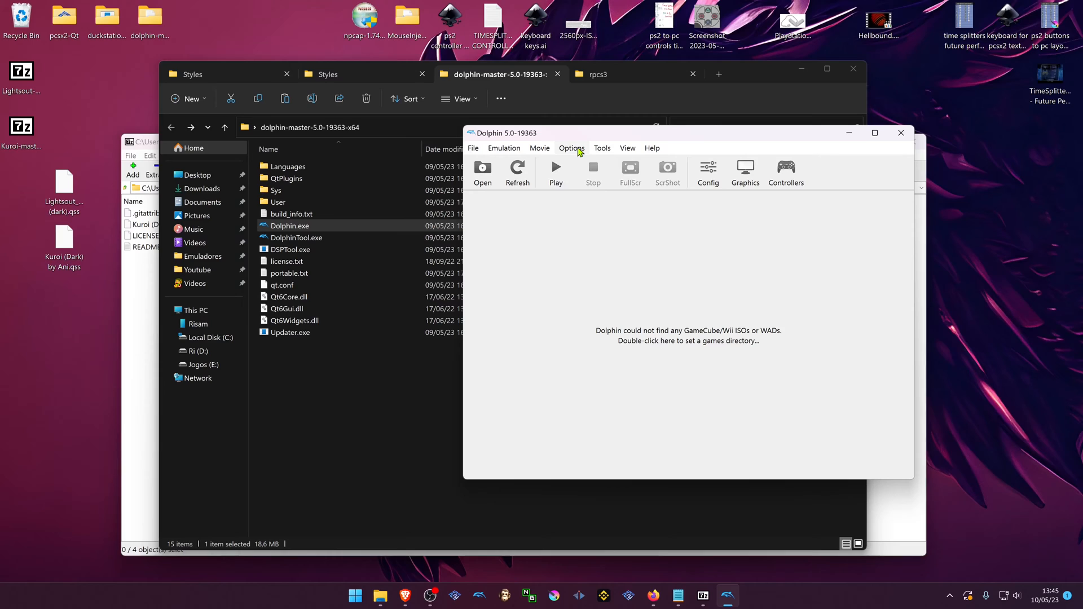
{"action": "left_click", "coordinate": [571, 148]}
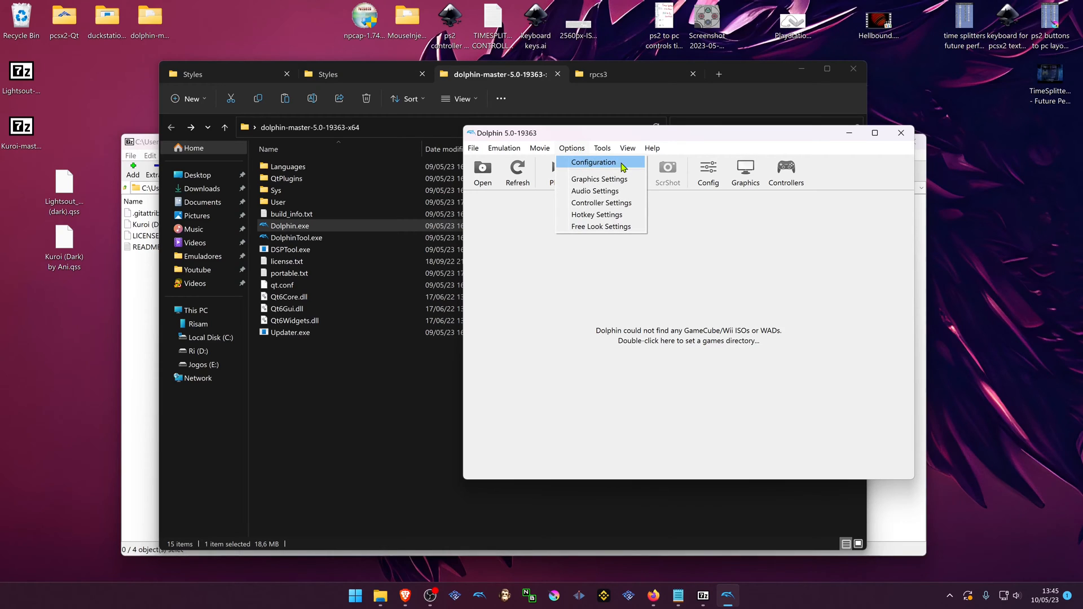
{"action": "left_click", "coordinate": [593, 163]}
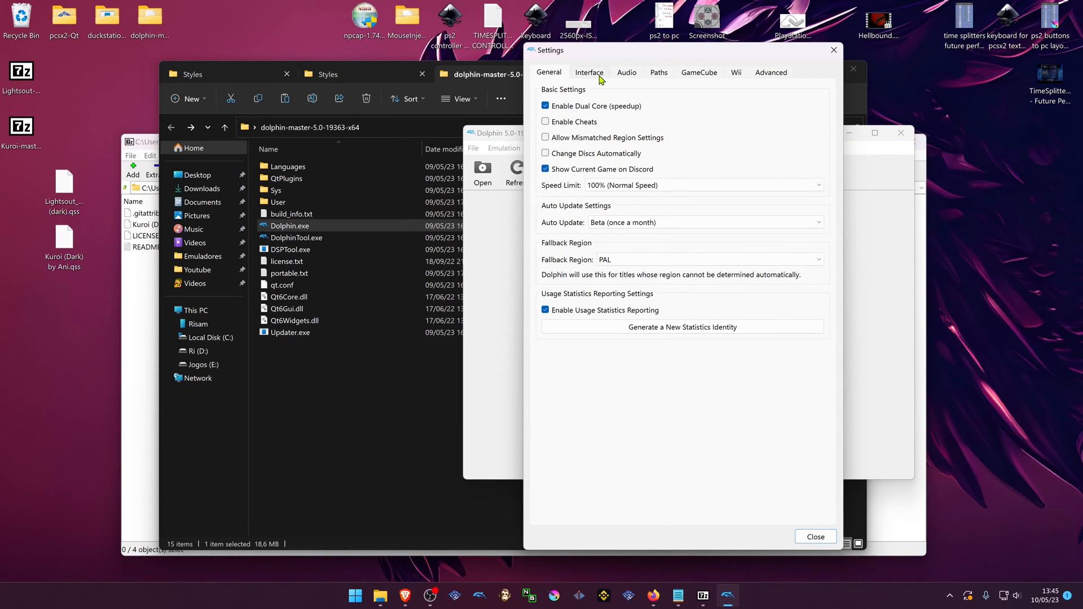
{"action": "left_click", "coordinate": [589, 72]}
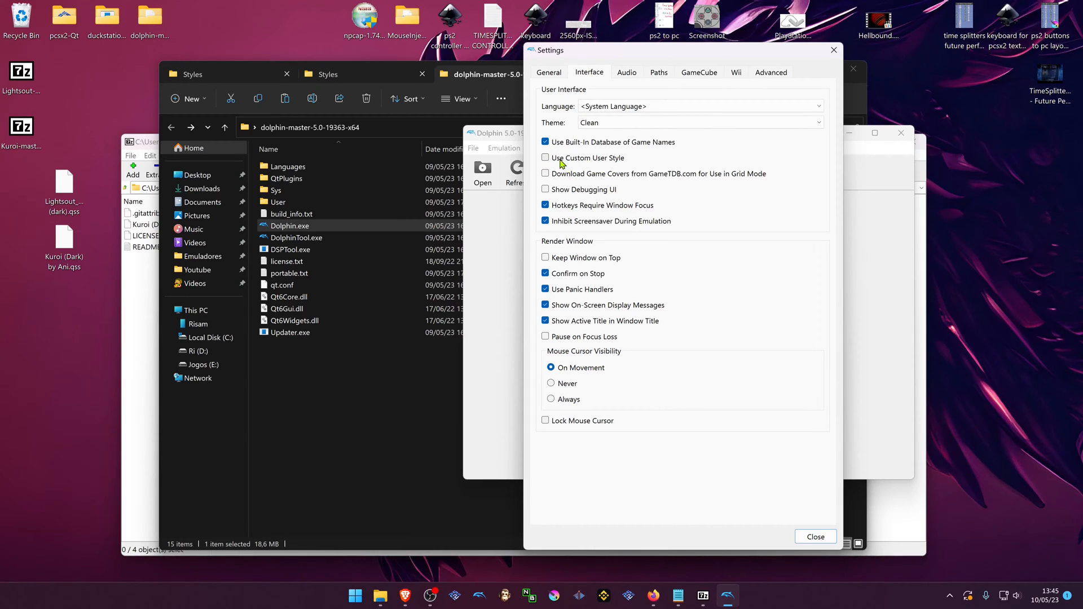
Enable Use Custom User Style, select Kuroi (Dark) by Ani, and close the settings
{"action": "left_click", "coordinate": [545, 156]}
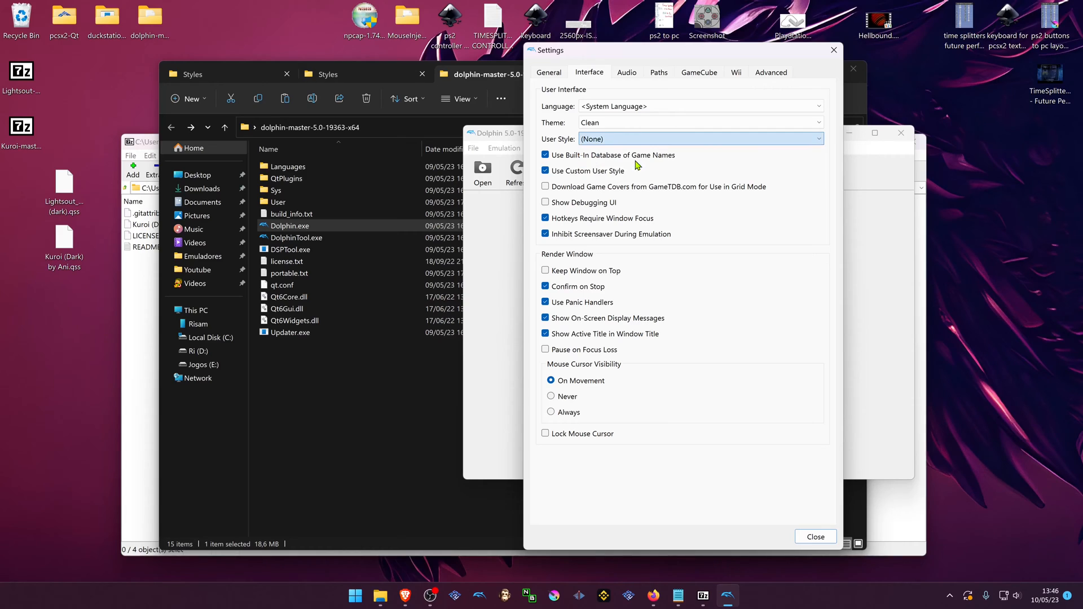
{"action": "left_click", "coordinate": [700, 139]}
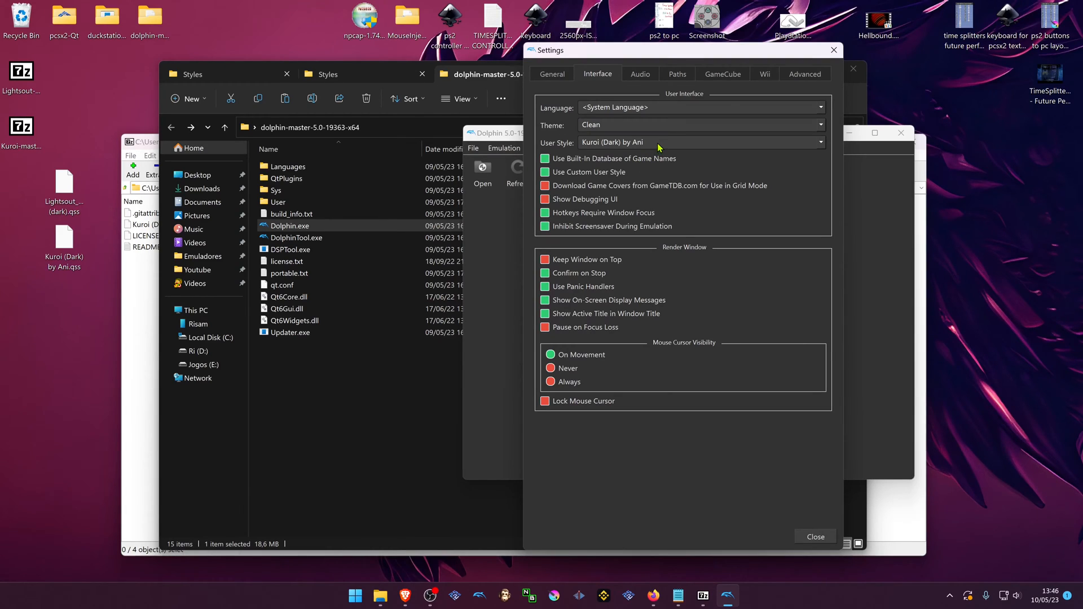
{"action": "mouse_move", "coordinate": [649, 178]}
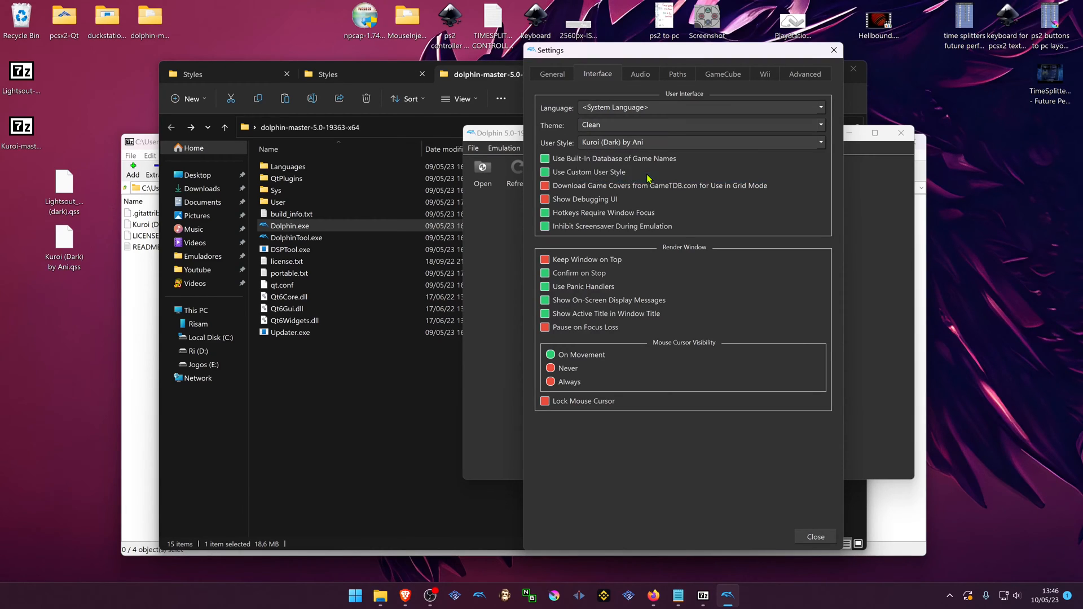
{"action": "left_click", "coordinate": [701, 142]}
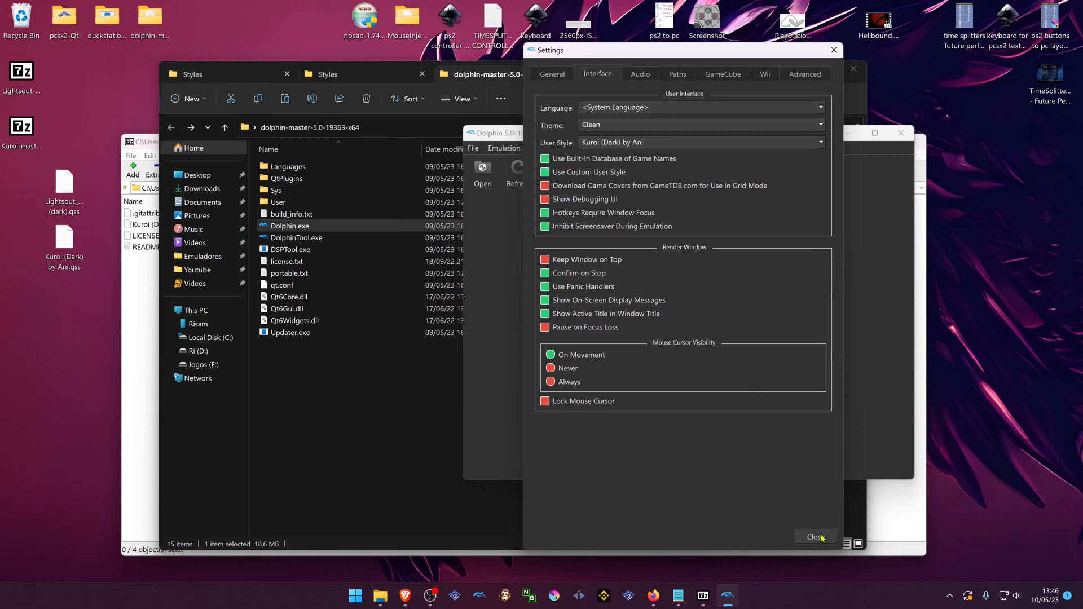
{"action": "left_click", "coordinate": [814, 537]}
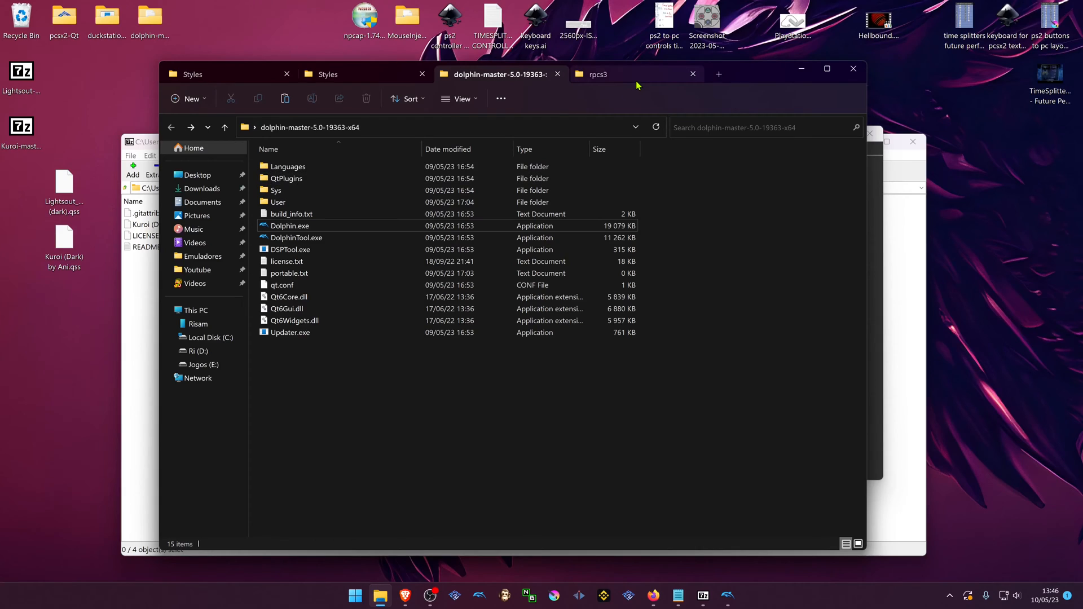
Show the D:\Emuladores\rpcs3 folder contents in a new Explorer tab
{"action": "left_click", "coordinate": [597, 74]}
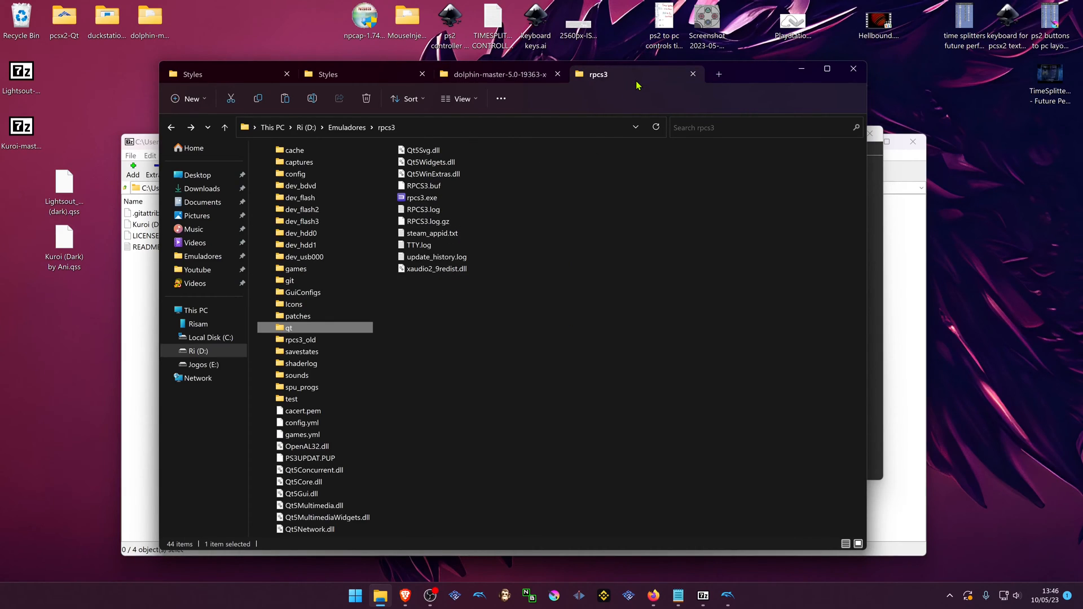
{"action": "mouse_move", "coordinate": [636, 266]}
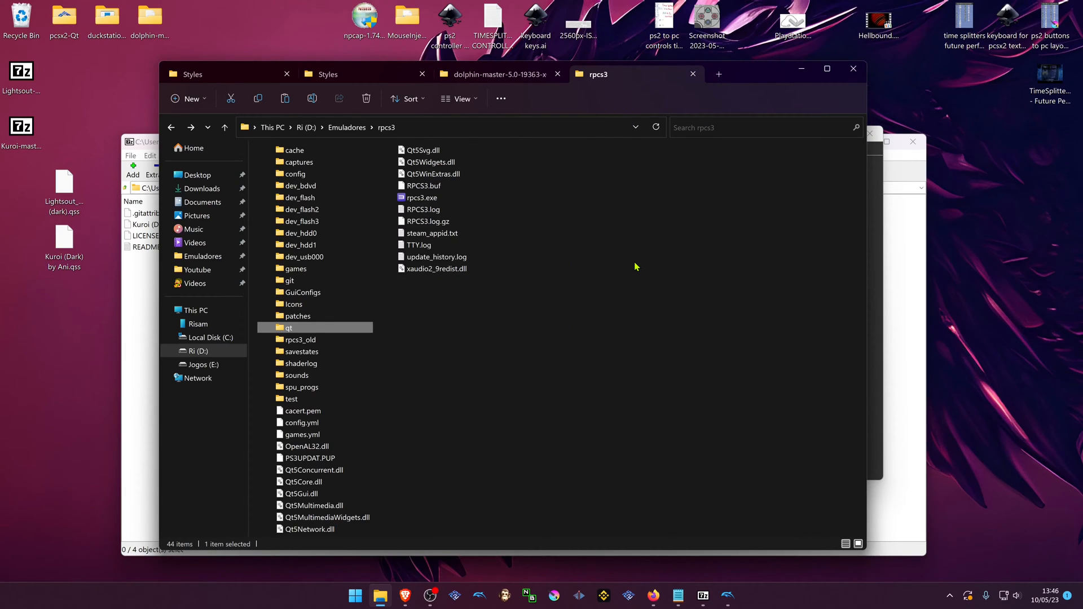
{"action": "mouse_move", "coordinate": [631, 302]}
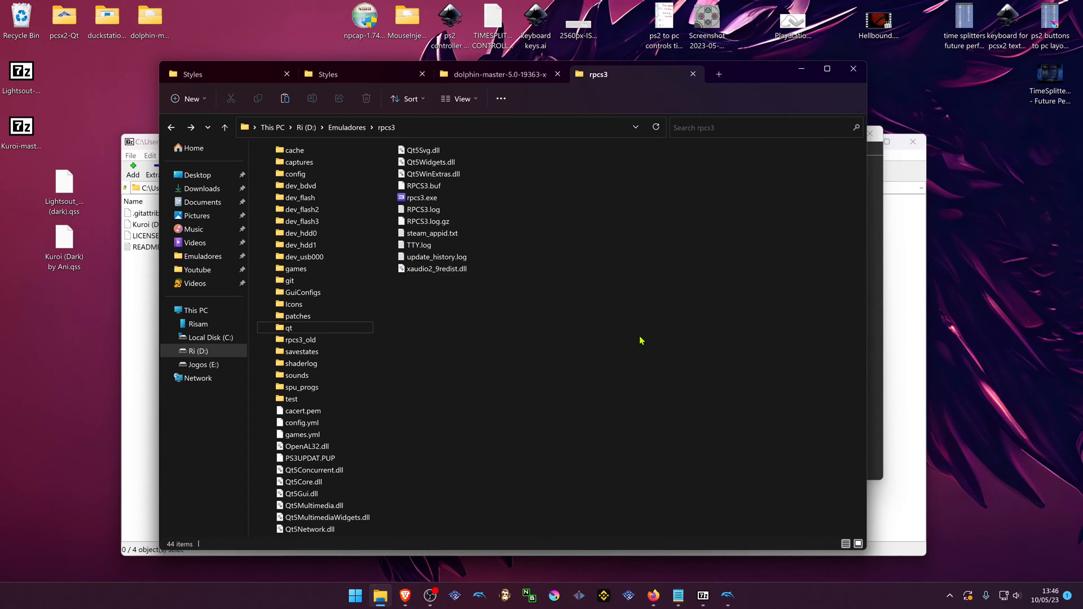
{"action": "mouse_move", "coordinate": [620, 397]}
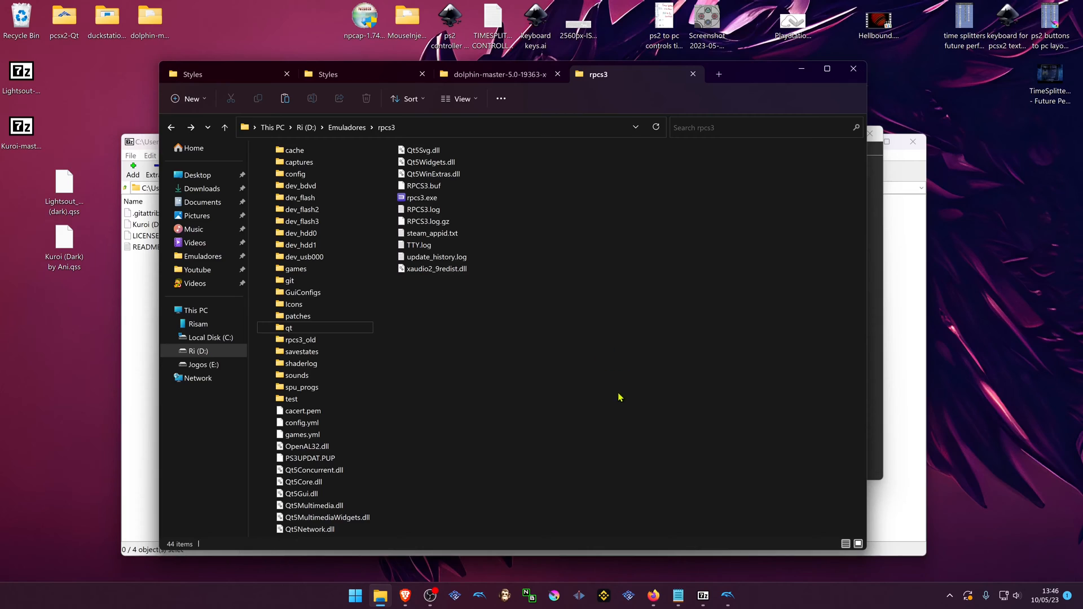
{"action": "mouse_move", "coordinate": [528, 376]}
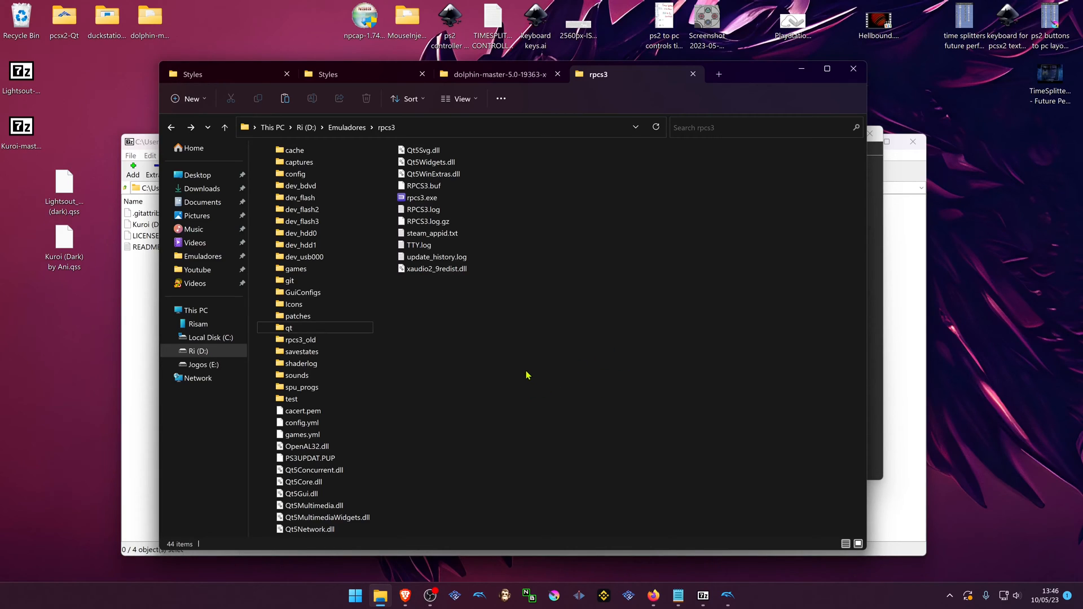
{"action": "mouse_move", "coordinate": [309, 331]}
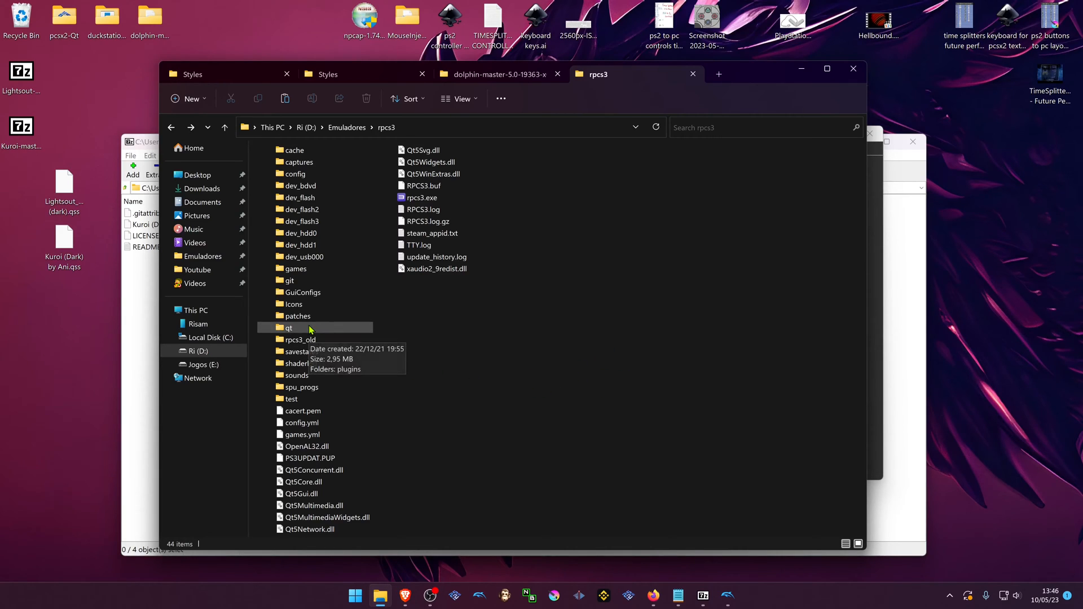
Select all RPCS3 style files in qt\plugins\styles and copy them, then go to the Dolphin tab
{"action": "double_click", "coordinate": [289, 327]}
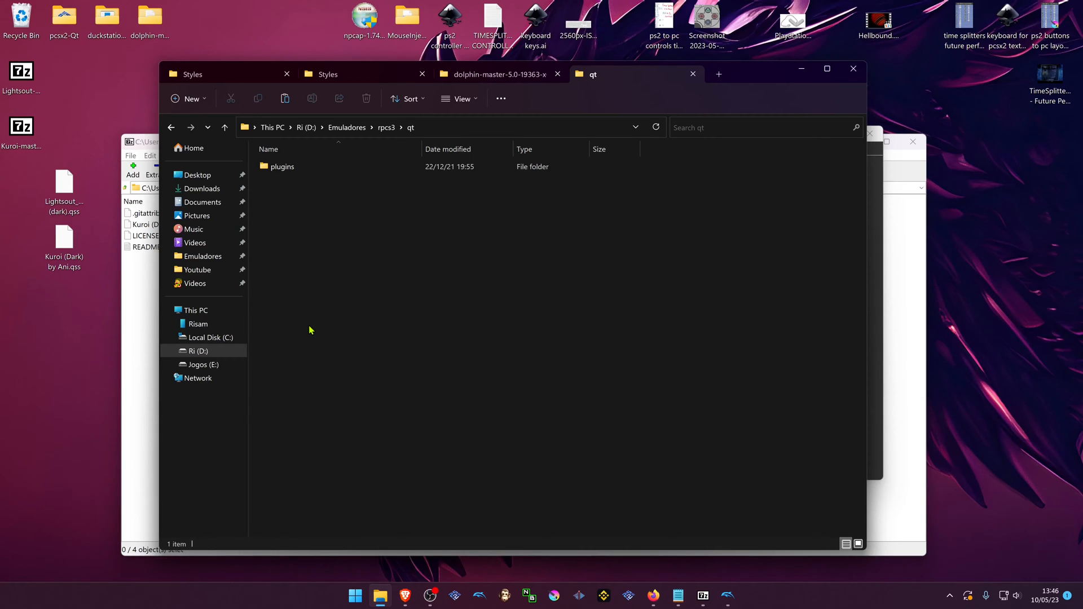
{"action": "double_click", "coordinate": [282, 167]}
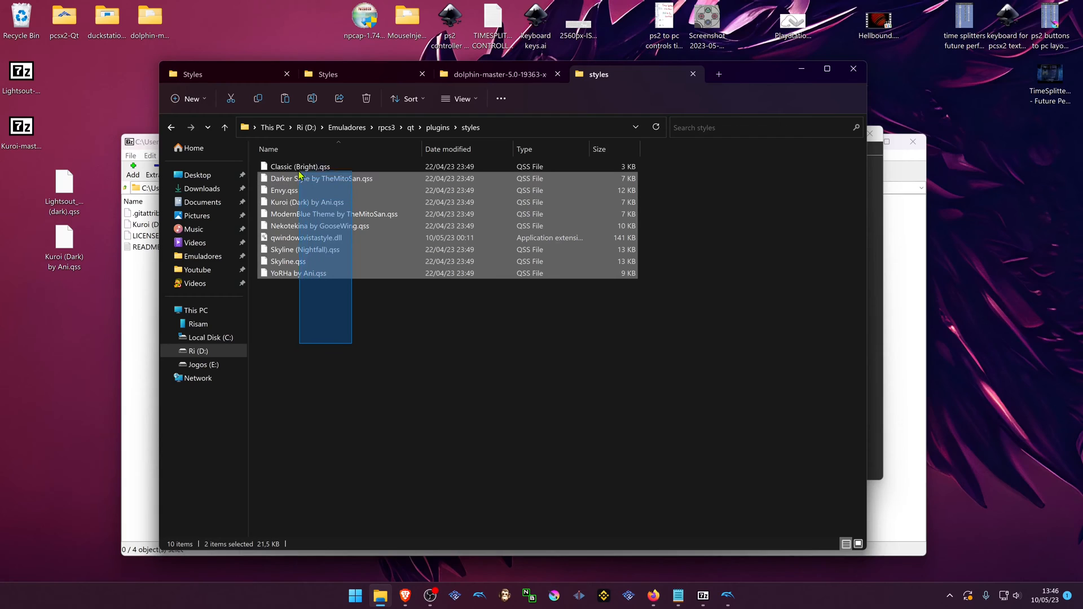
{"action": "key", "text": "ctrl+a"}
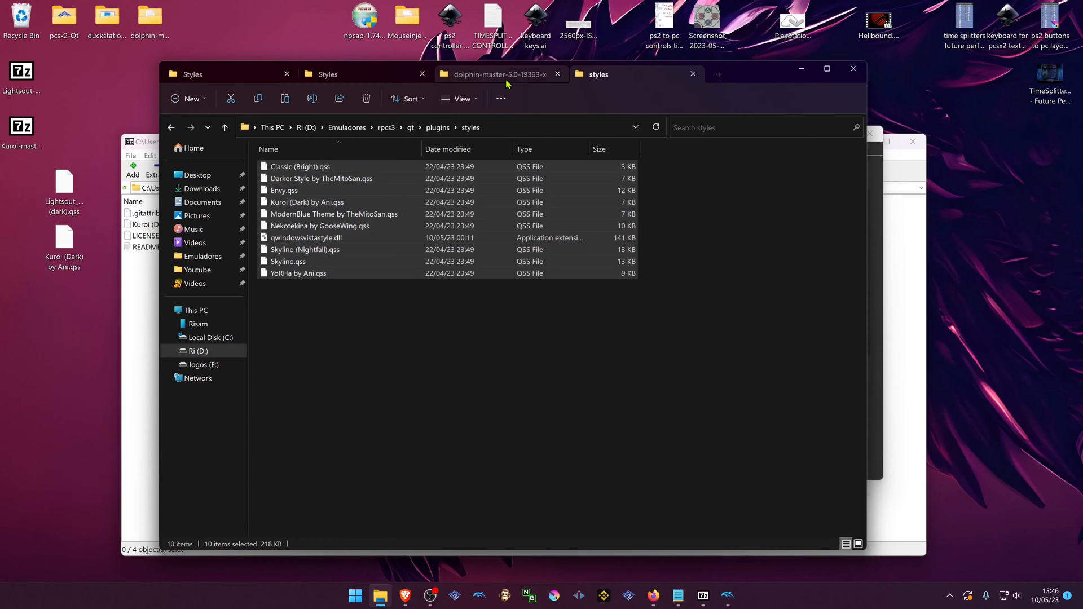
{"action": "left_click", "coordinate": [496, 75]}
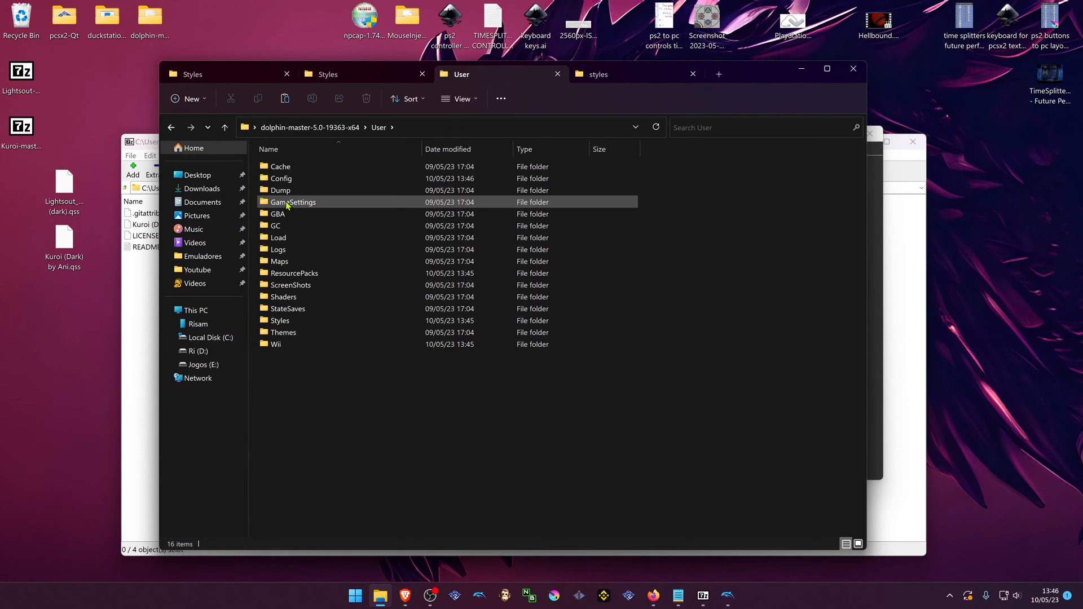
Paste the styles into Dolphin's User\Styles replacing the duplicate Kuroi file, and return to the build folder
{"action": "double_click", "coordinate": [285, 320]}
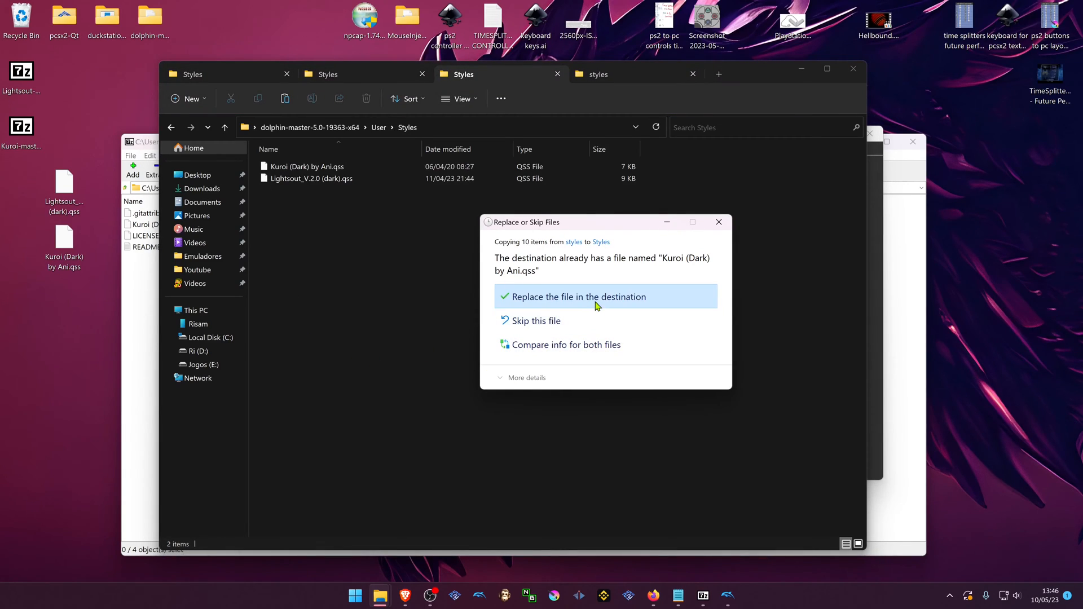
{"action": "left_click", "coordinate": [578, 297]}
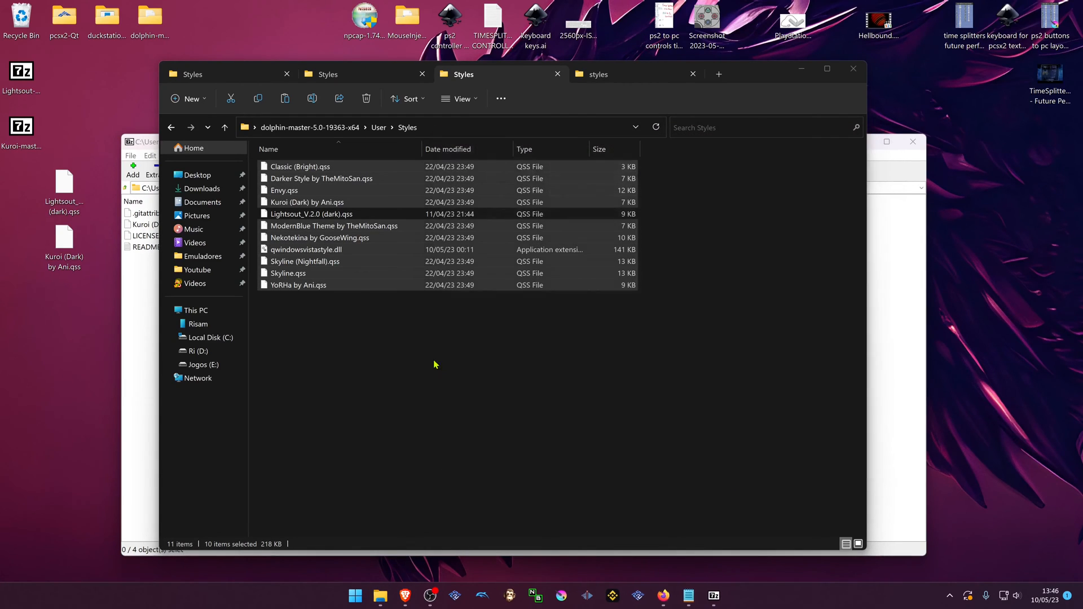
{"action": "left_click", "coordinate": [171, 127]}
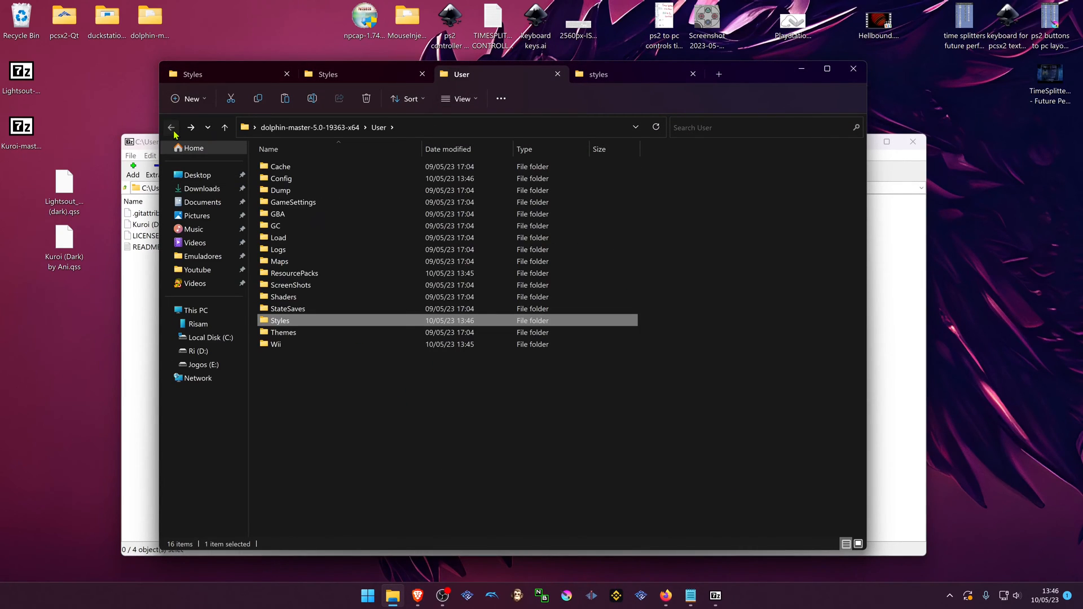
{"action": "left_click", "coordinate": [171, 127]}
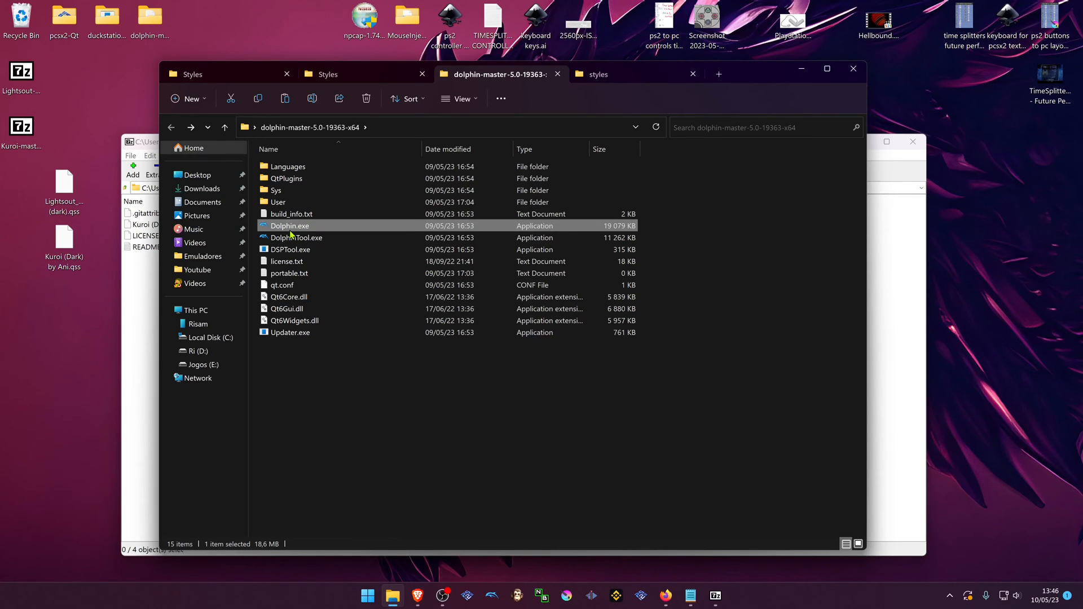
Relaunch Dolphin and set the User Style to Darker Style by TheMitoSan in Configuration > Interface
{"action": "double_click", "coordinate": [288, 225]}
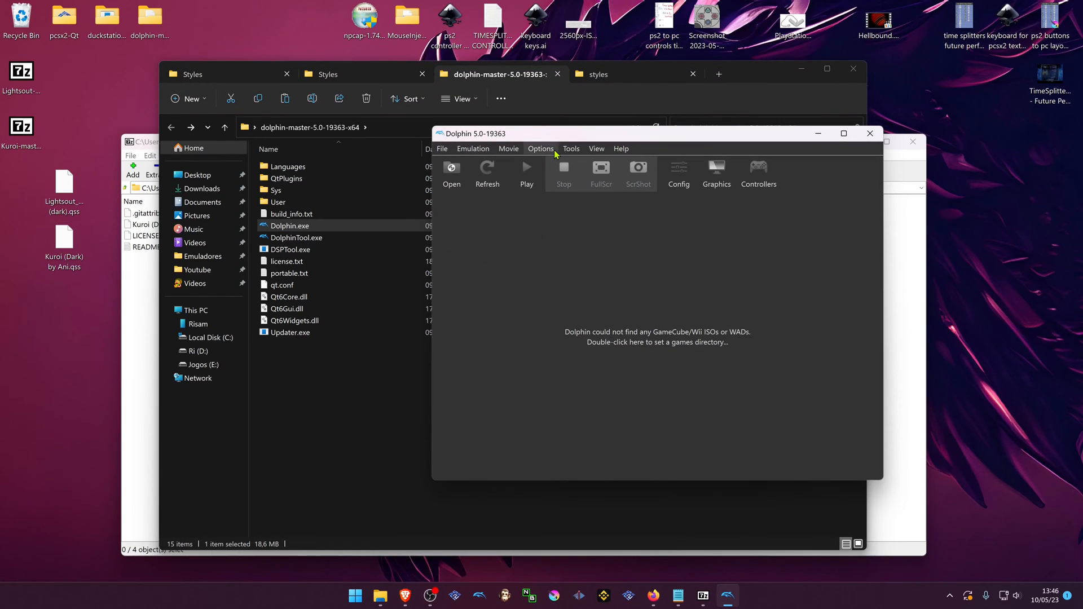
{"action": "left_click", "coordinate": [541, 149]}
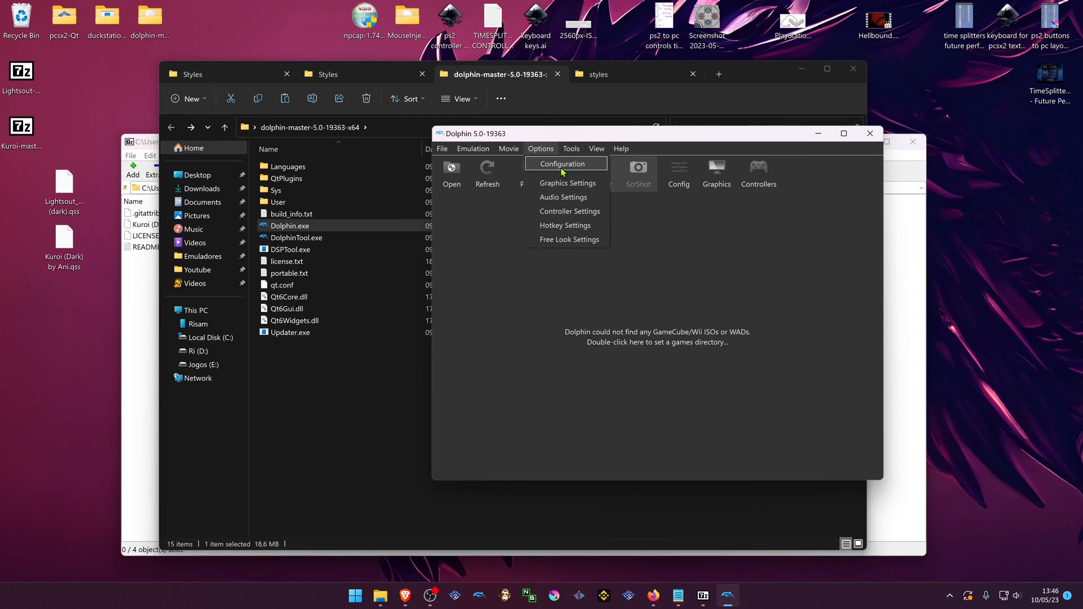
{"action": "left_click", "coordinate": [564, 164]}
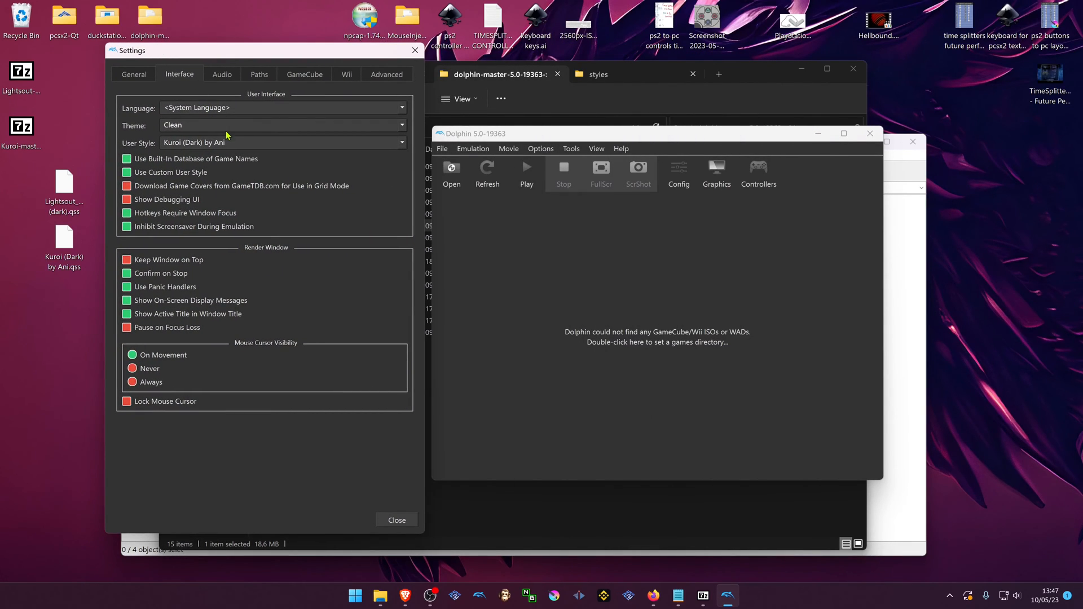
{"action": "left_click", "coordinate": [283, 142]}
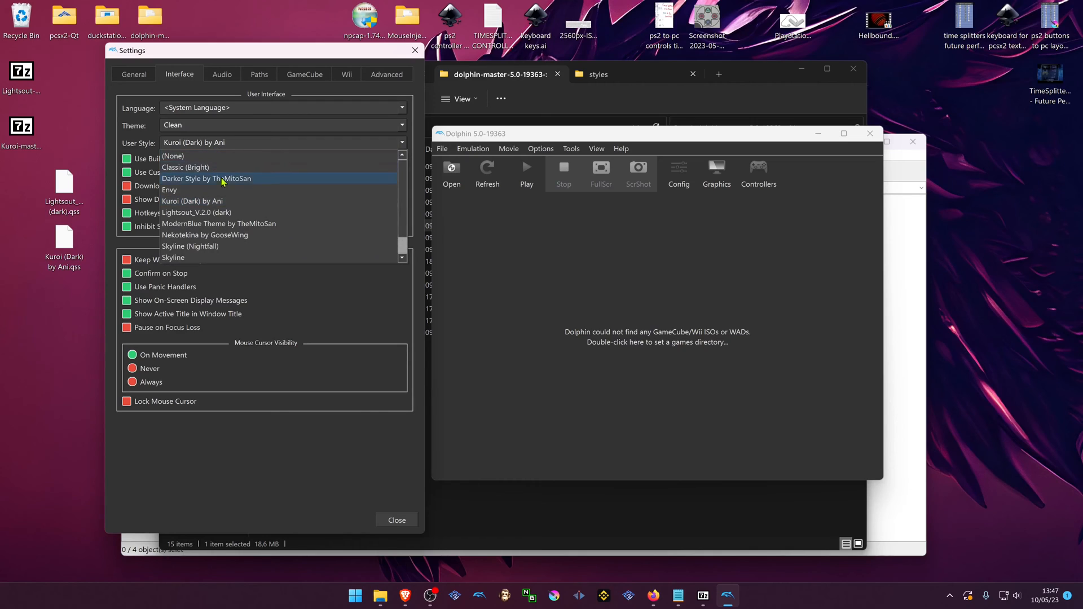
{"action": "left_click", "coordinate": [205, 178]}
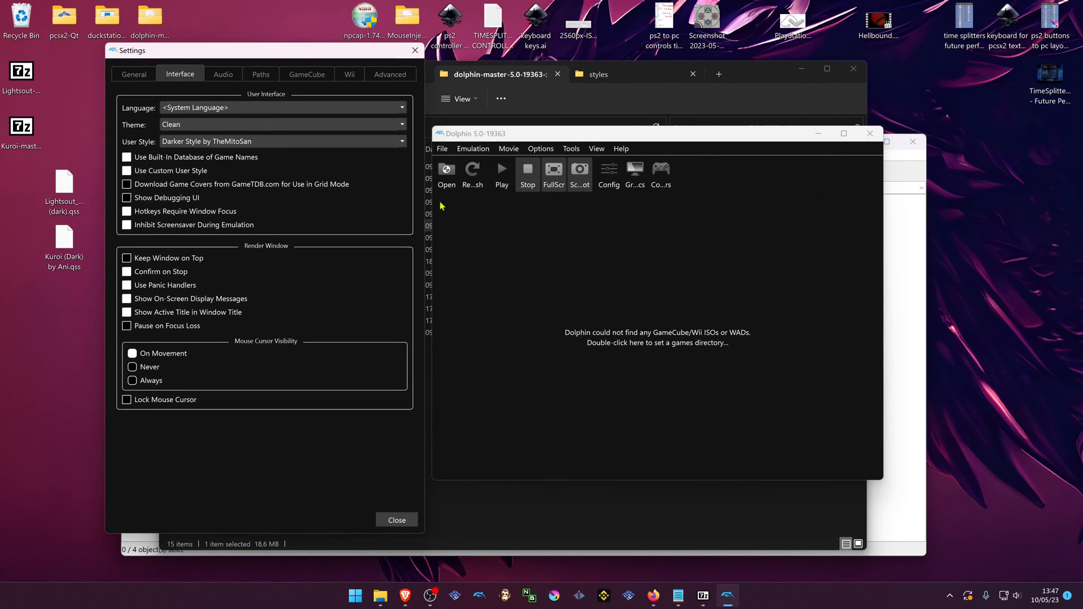
{"action": "mouse_move", "coordinate": [574, 197]}
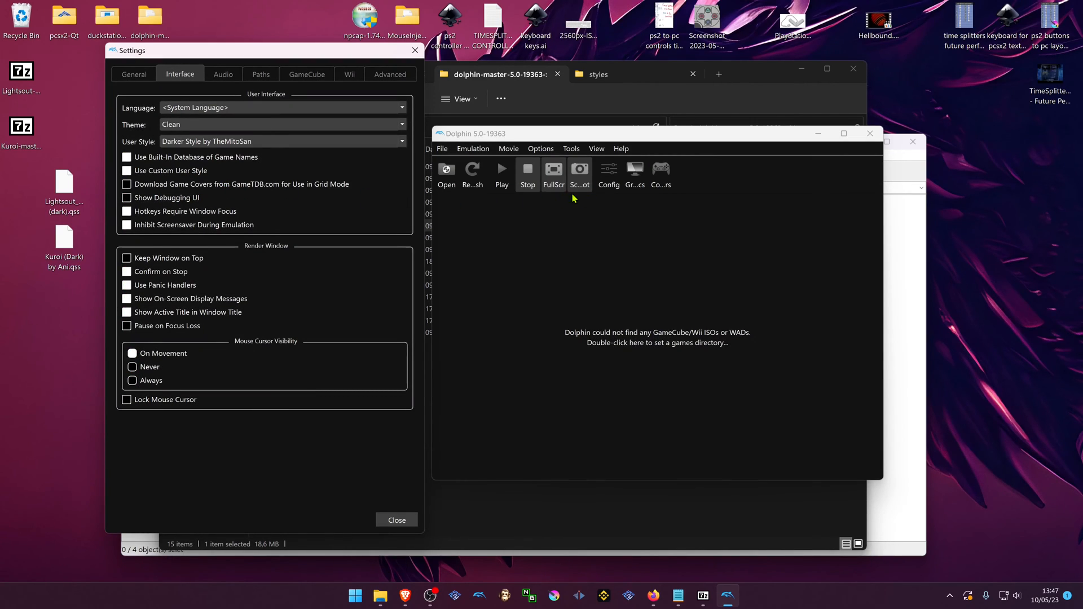